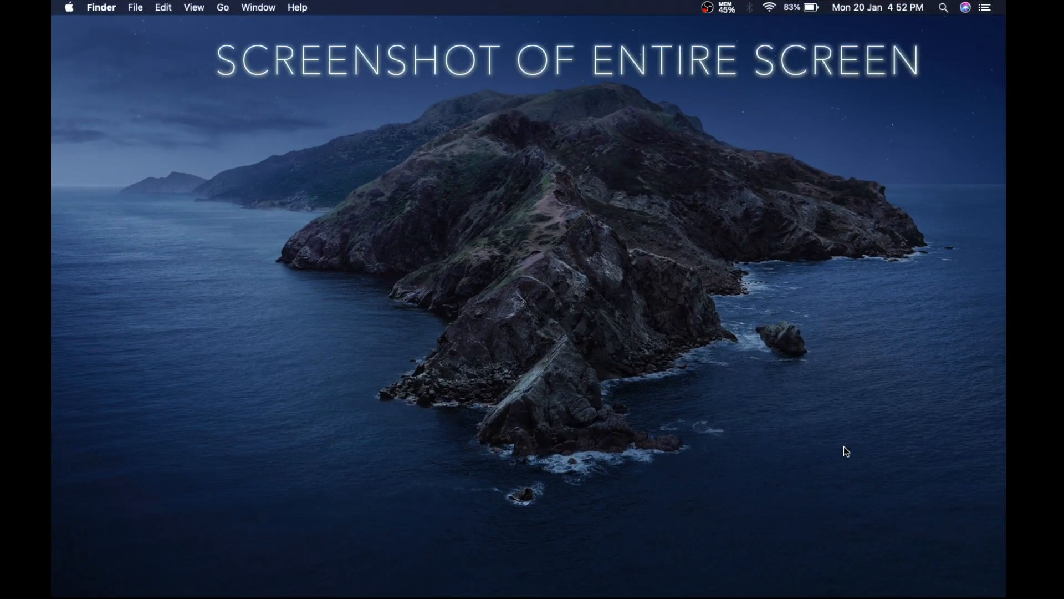
Step: Take a full-screen screenshot with Command+Shift+3 and open the resulting PNG from the desktop
key(cmd+shift+3)
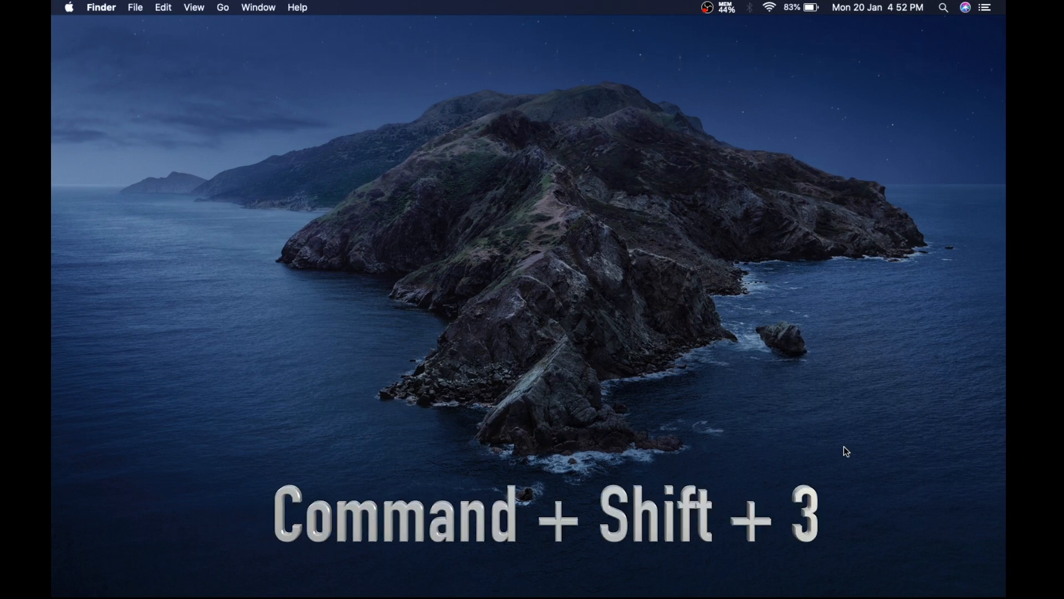
key(cmd+shift+3)
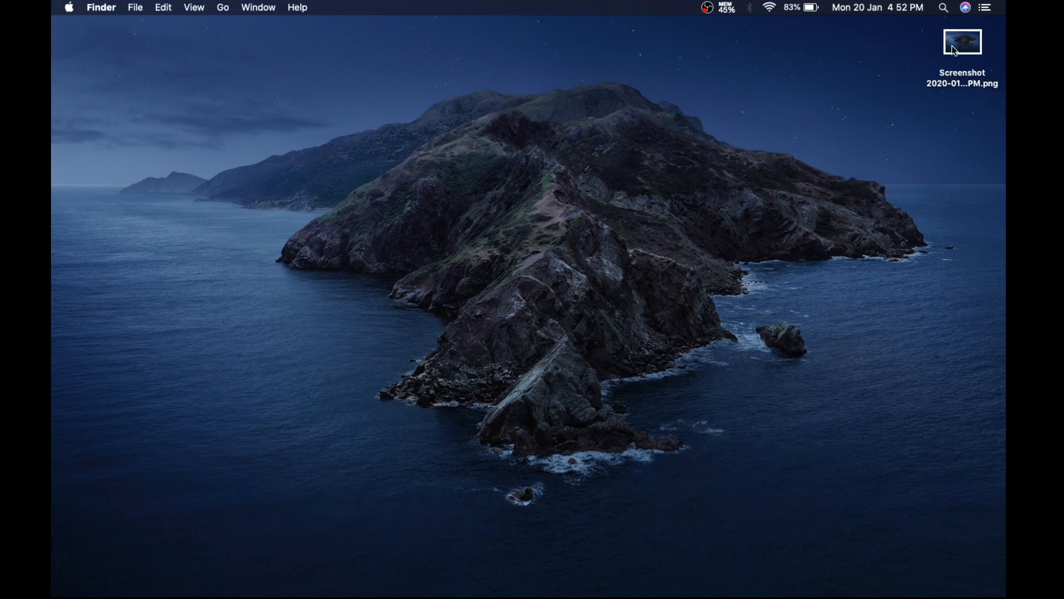
double_click(962, 41)
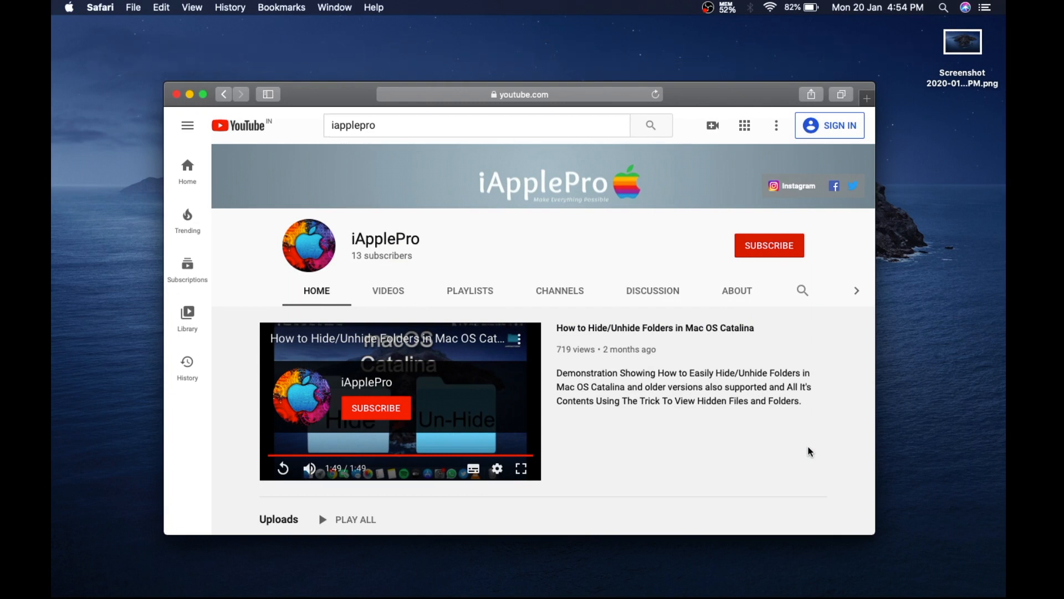
Step: Screenshot just the Safari window showing the iApplePro channel using Command+Shift+4 window mode
key(Cmd+Shift+4)
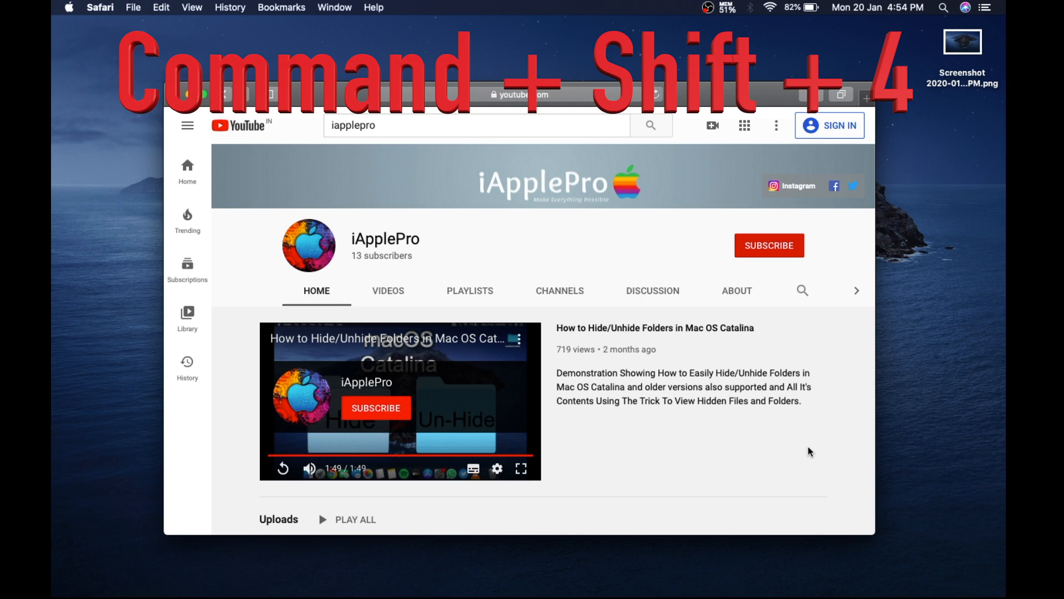
key(cmd+shift+4)
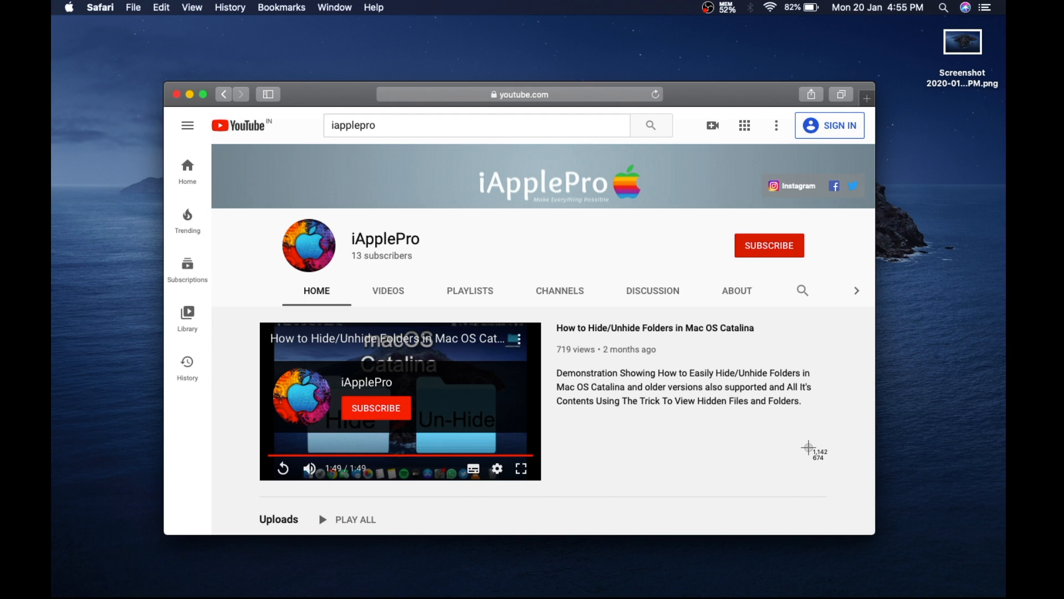
key(space)
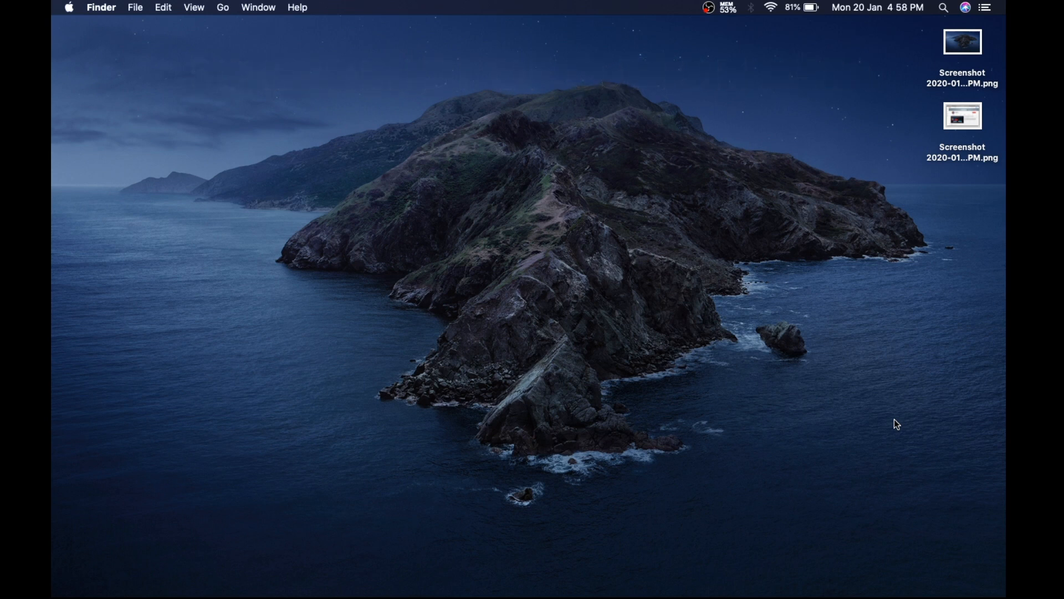
Step: Capture a custom region of the desktop wallpaper and open that third screenshot PNG
key(cmd+shift+4)
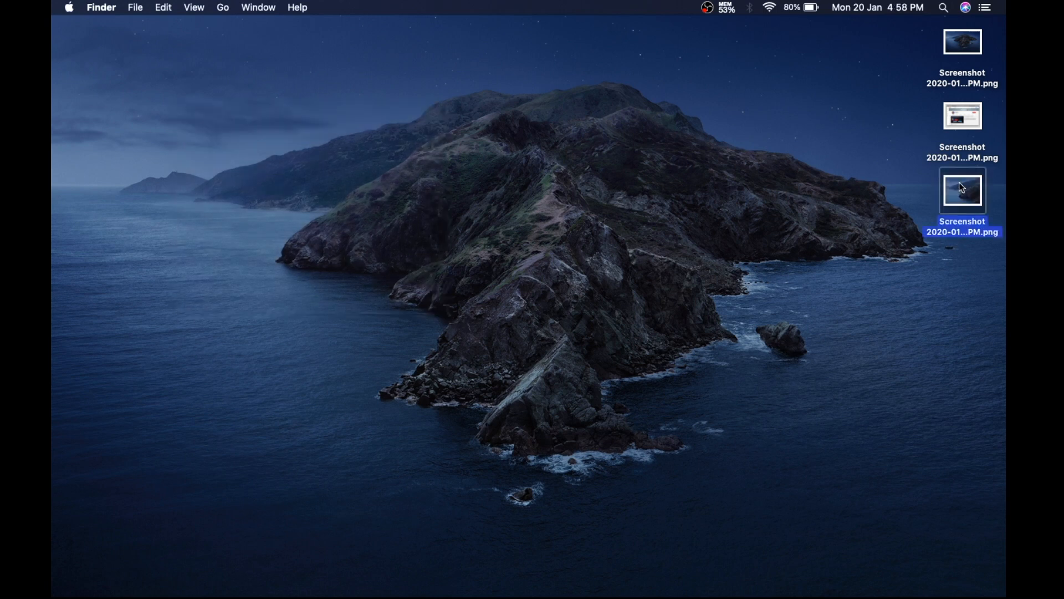
double_click(961, 190)
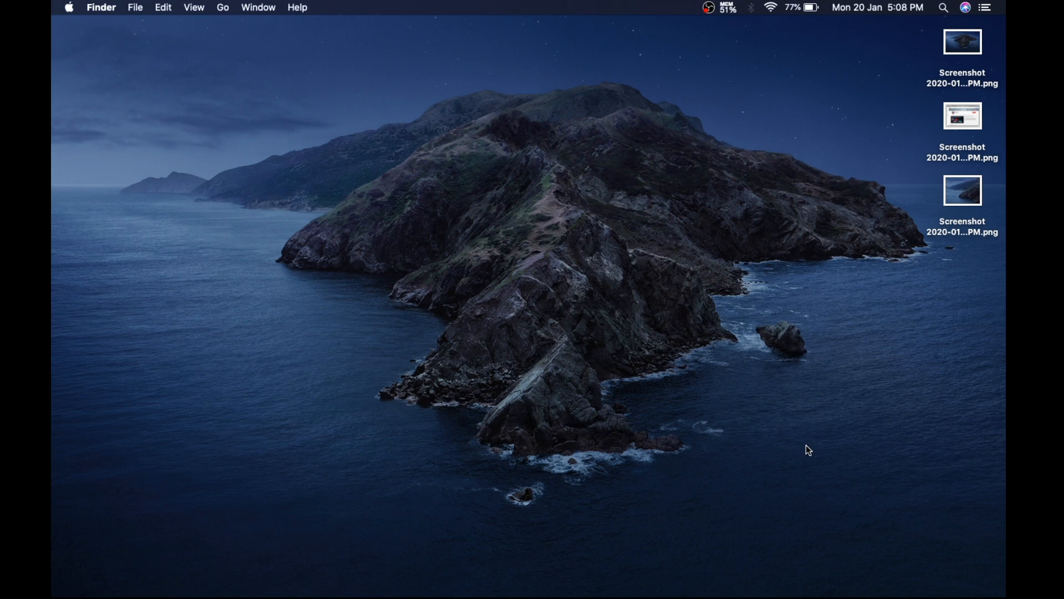
key(cmd+ctrl+shift+3)
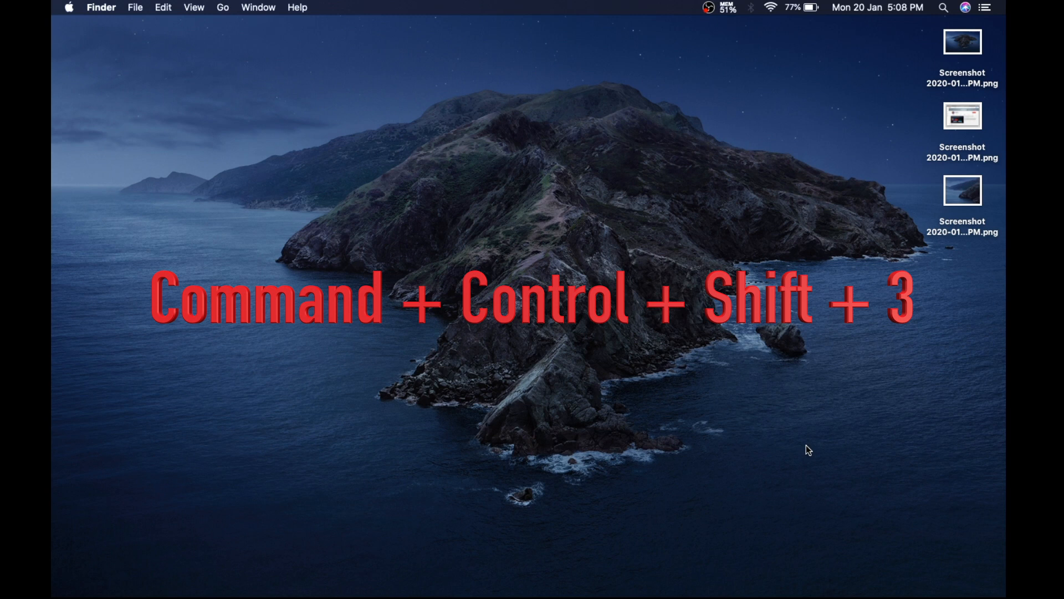